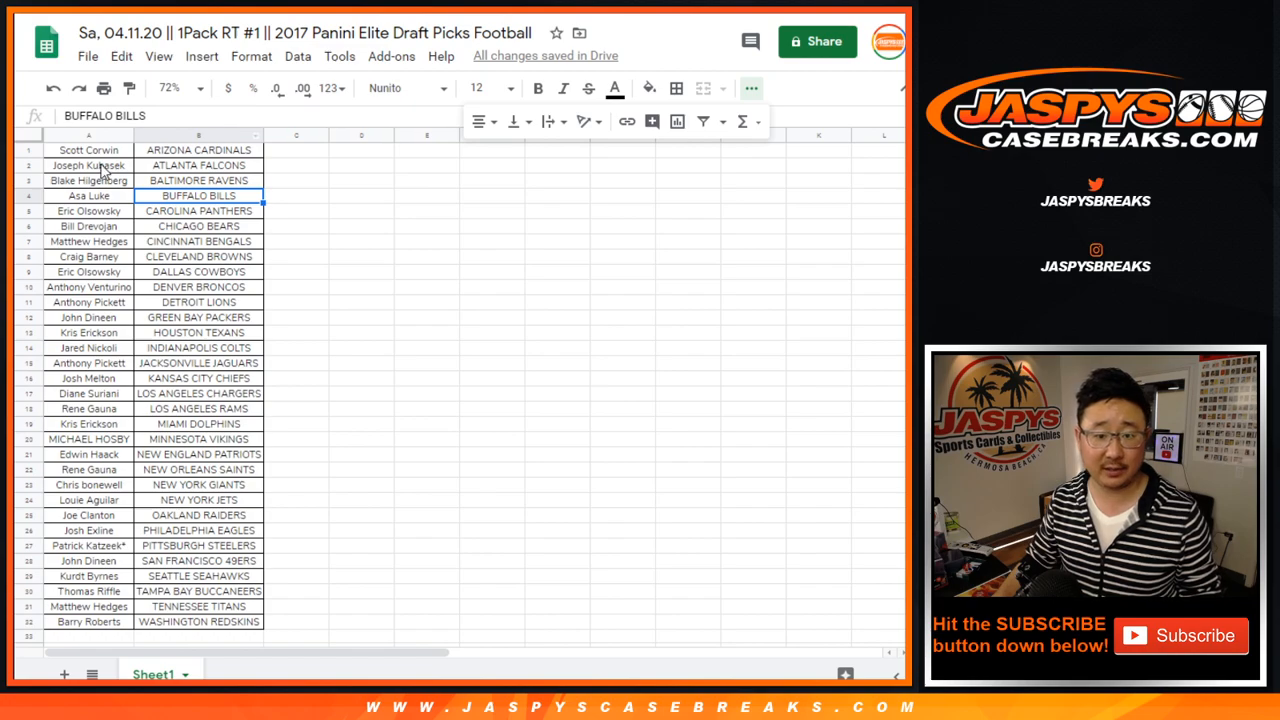
pyautogui.click(88, 150)
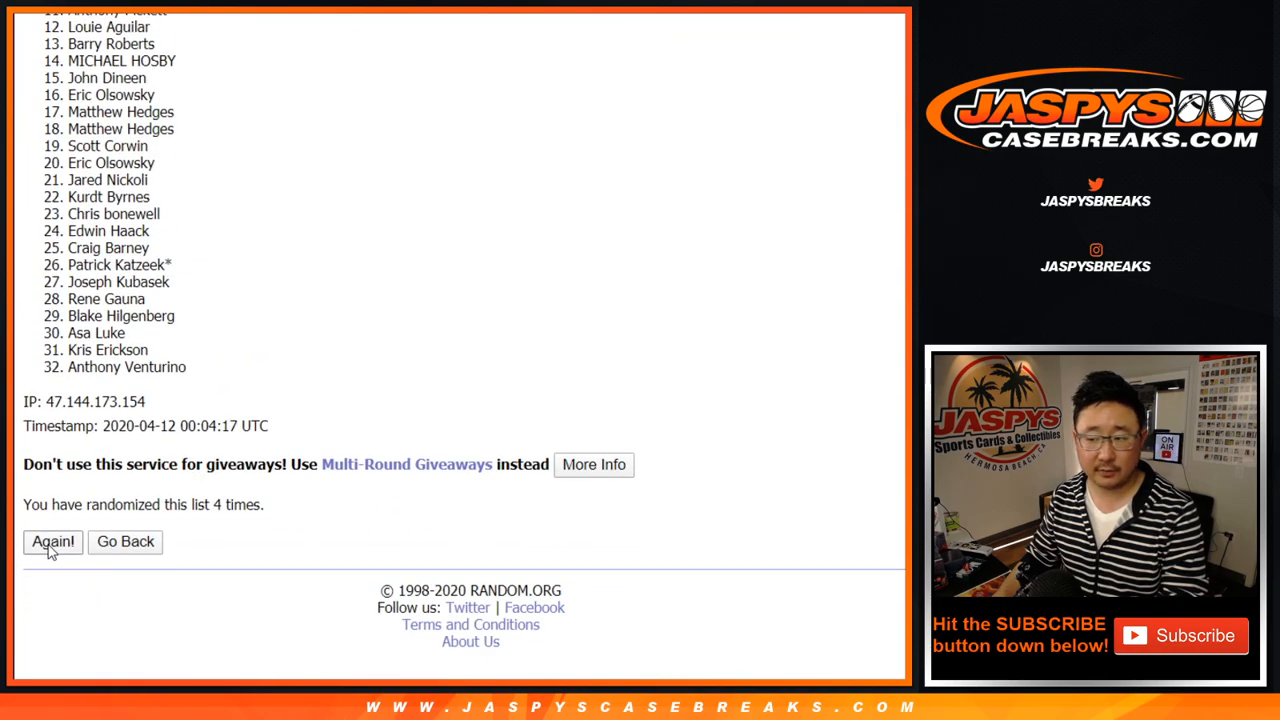
pyautogui.click(52, 540)
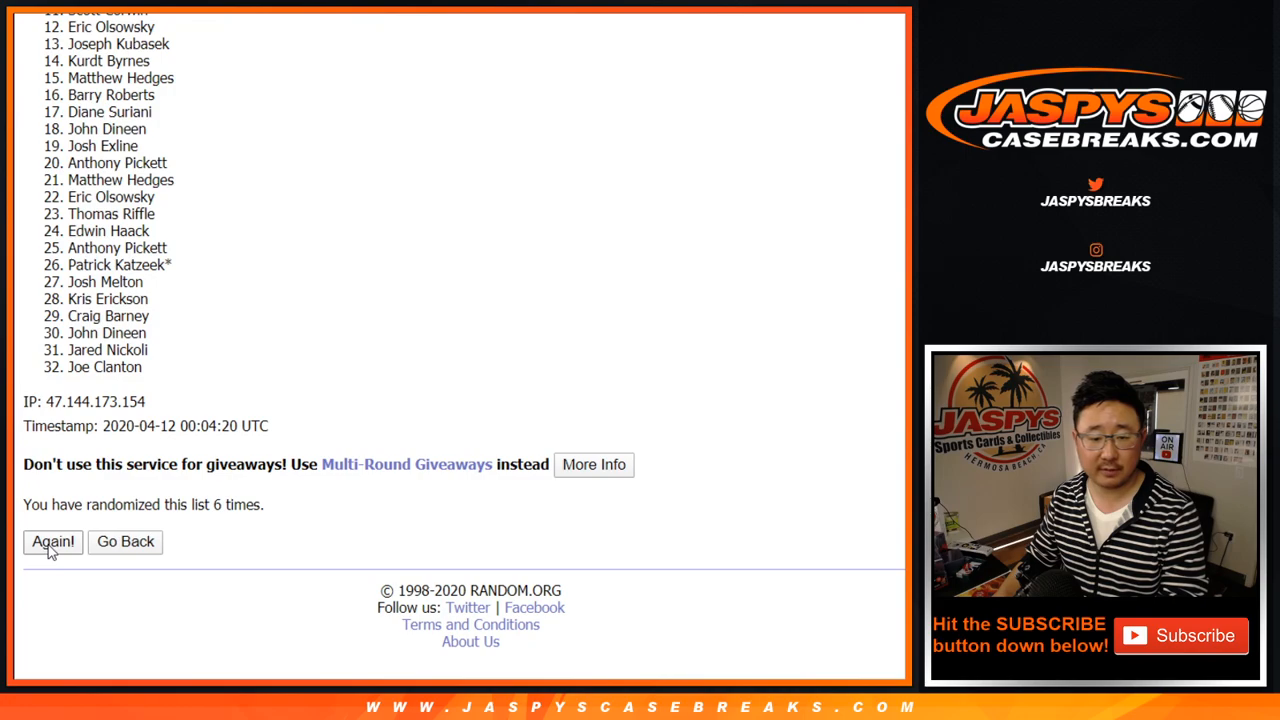
pyautogui.click(52, 540)
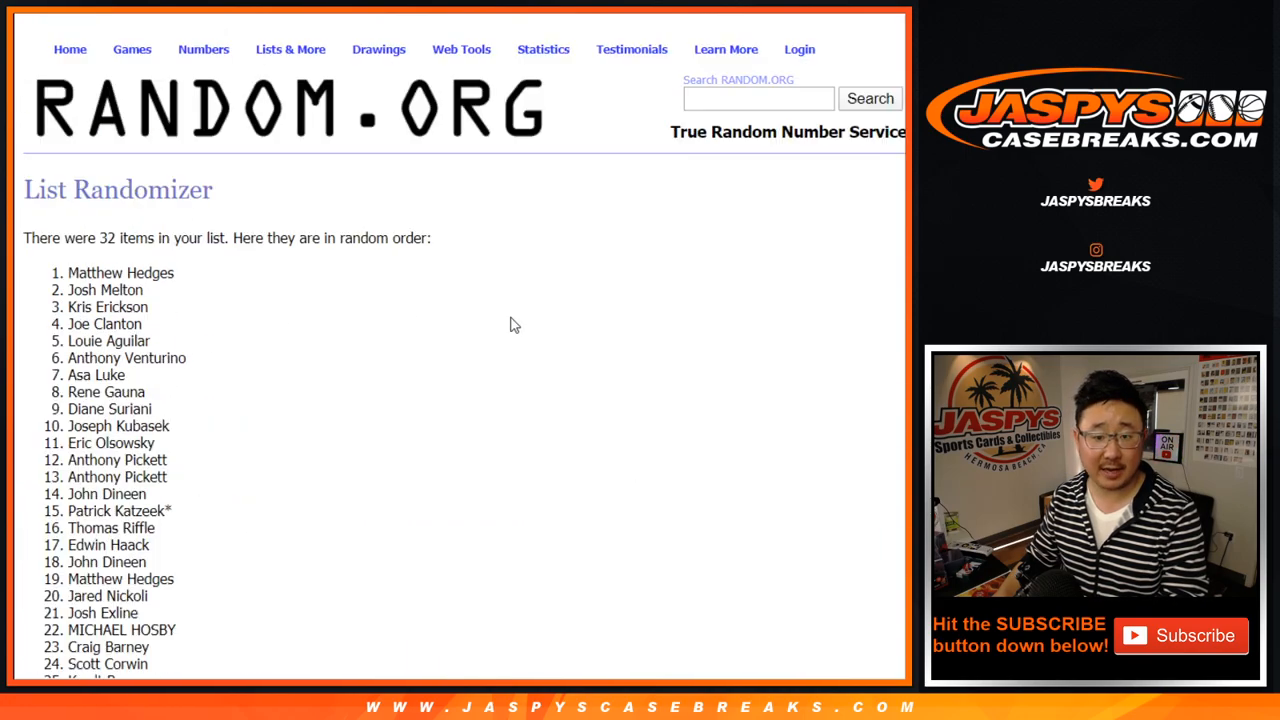
# Confirm 'randomized 8 times' and highlight names 1 through 8 as the winners
pyautogui.scroll(-3)
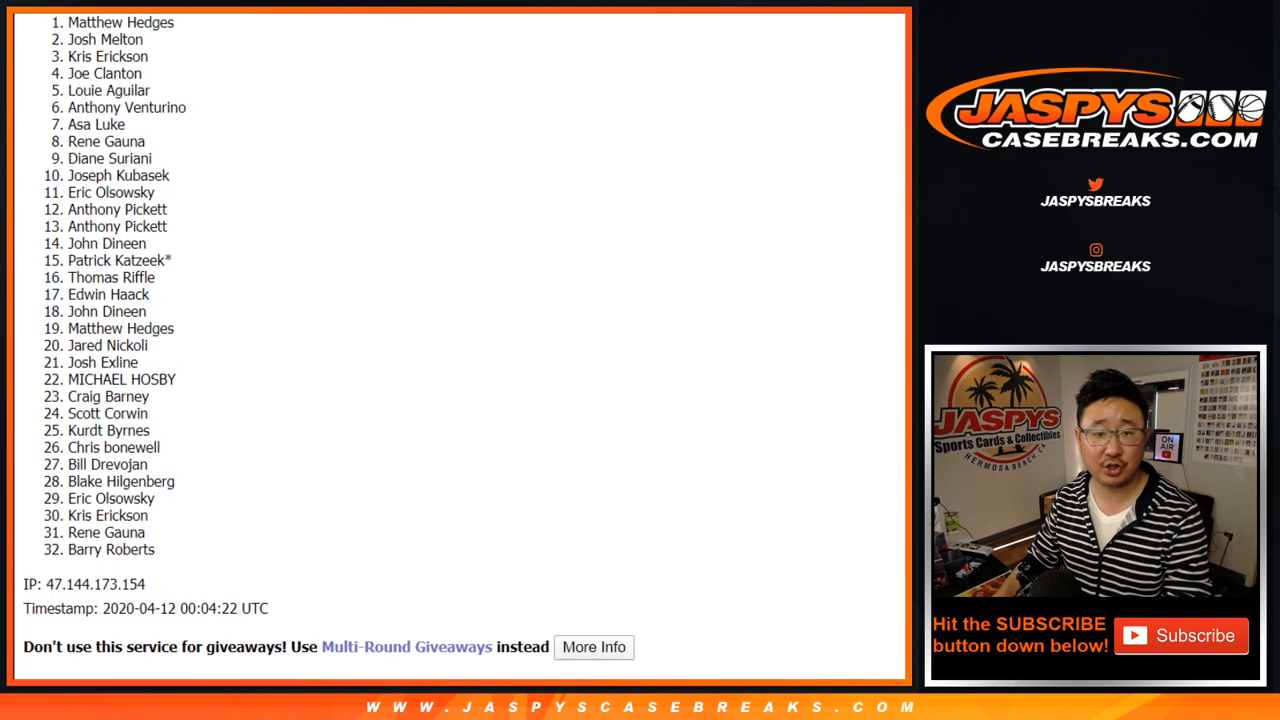
pyautogui.scroll(-3)
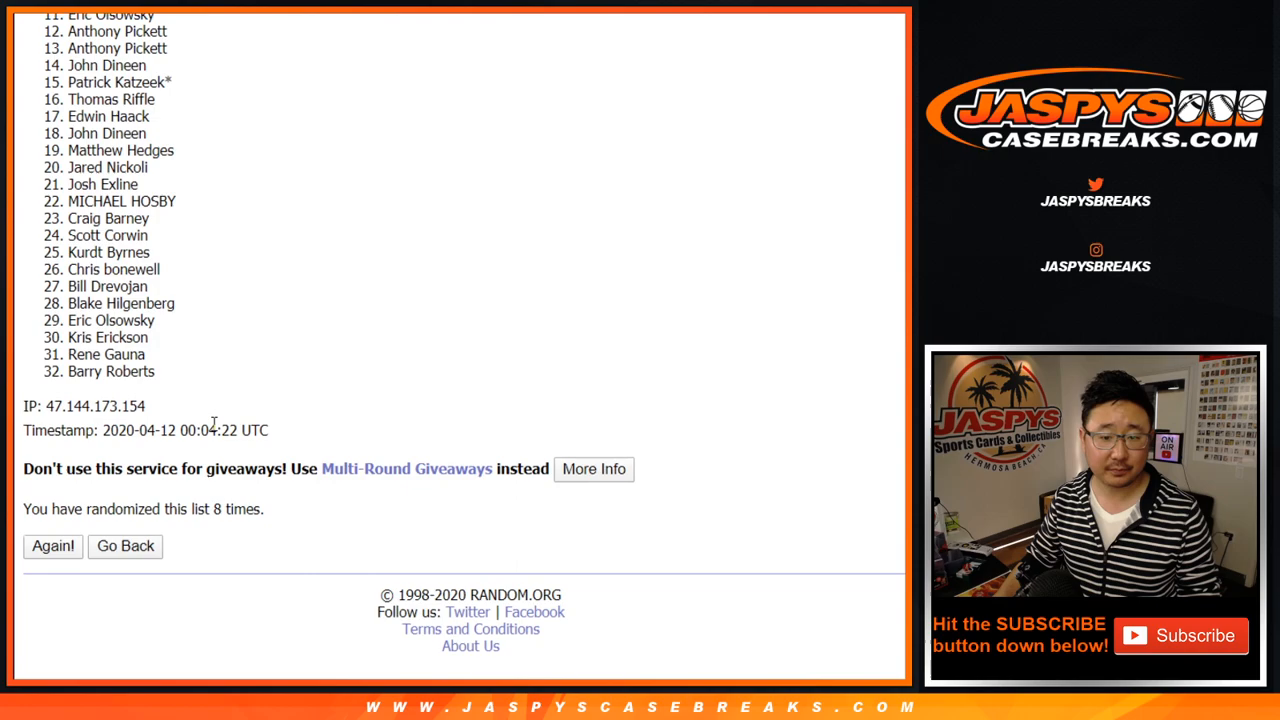
pyautogui.click(52, 546)
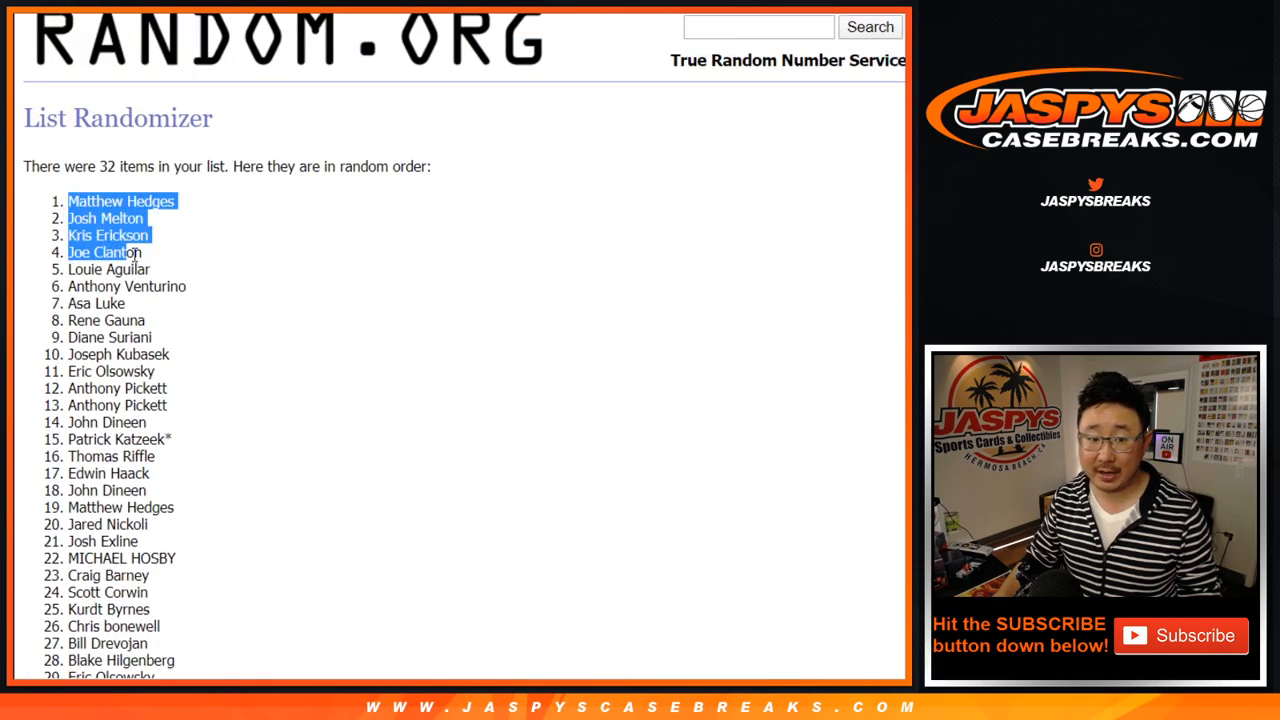
pyautogui.moveTo(132, 252); pyautogui.dragTo(144, 320)
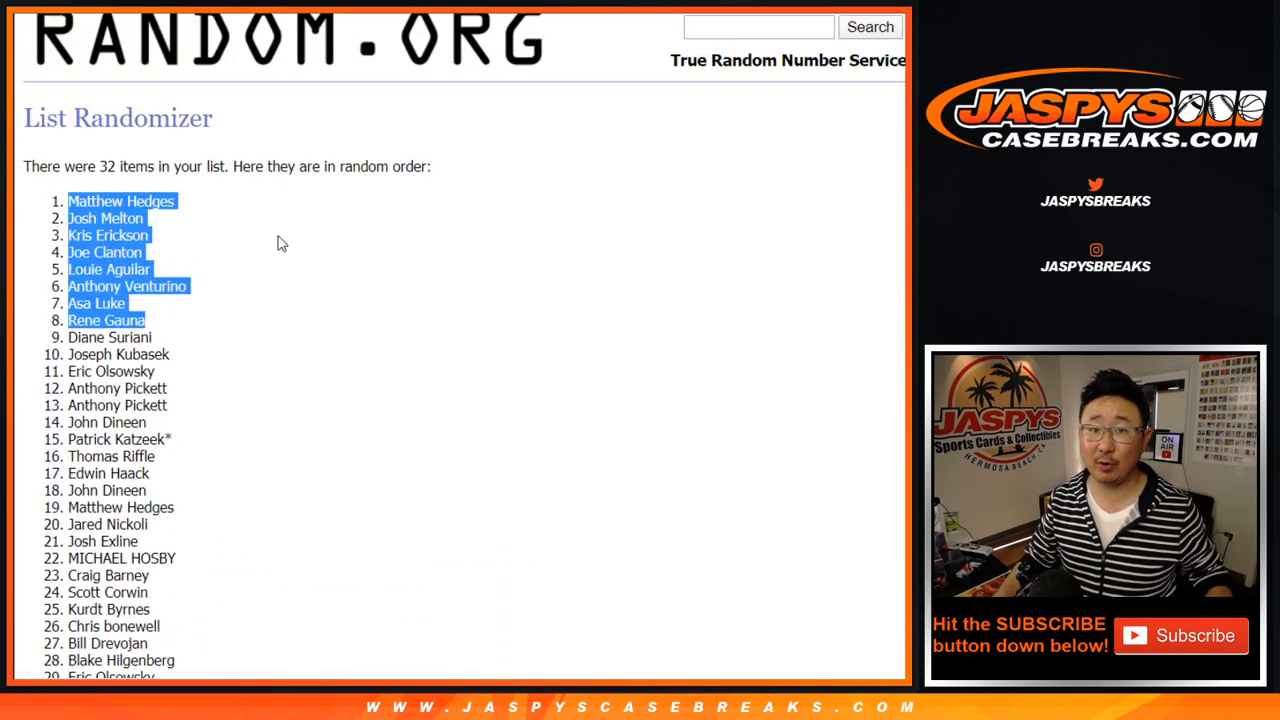